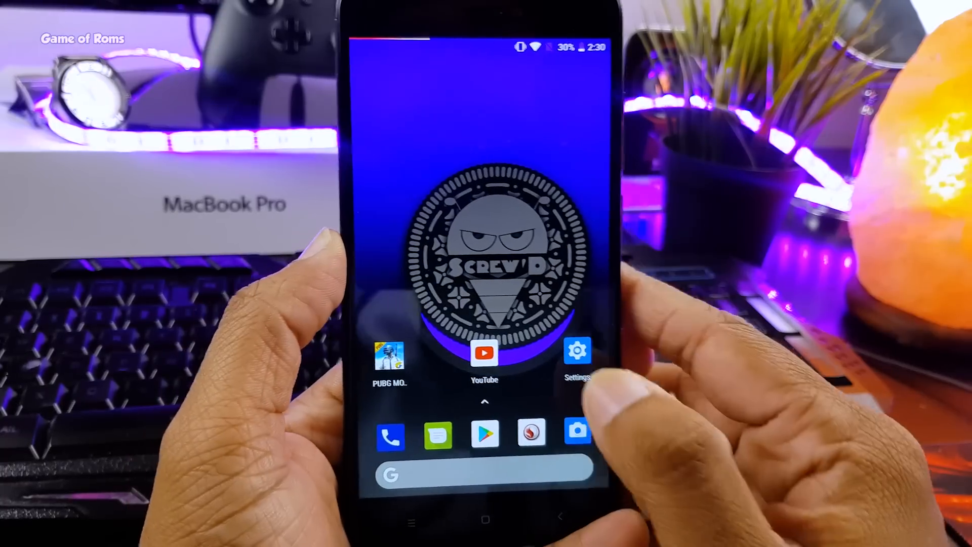
Step: Open Pixel Launcher's Home settings listing home screen, app drawer and app icon options
{"action": "left_click", "coordinate": [578, 354]}
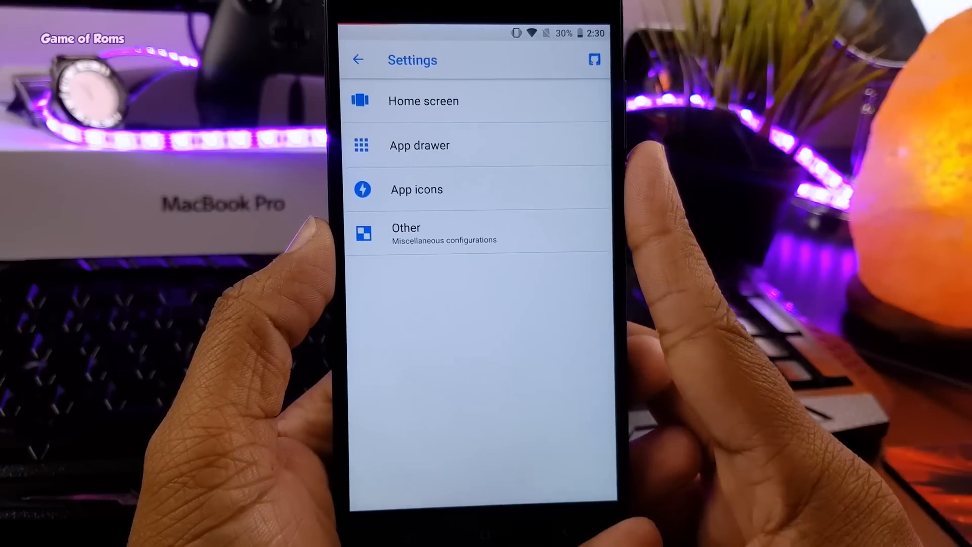
Step: Review About phone details, then open the Screw'd Settings customisation list
{"action": "left_click", "coordinate": [358, 60]}
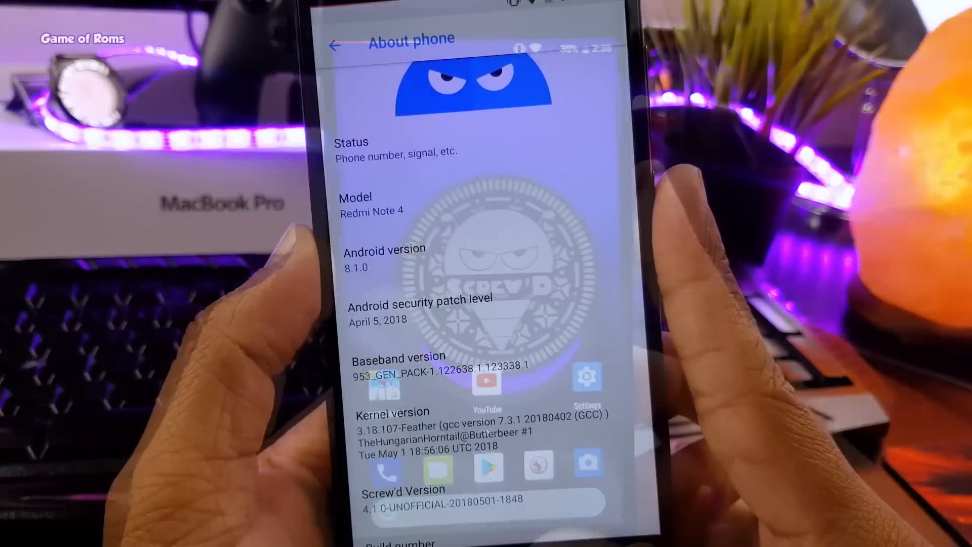
{"action": "left_click", "coordinate": [335, 46]}
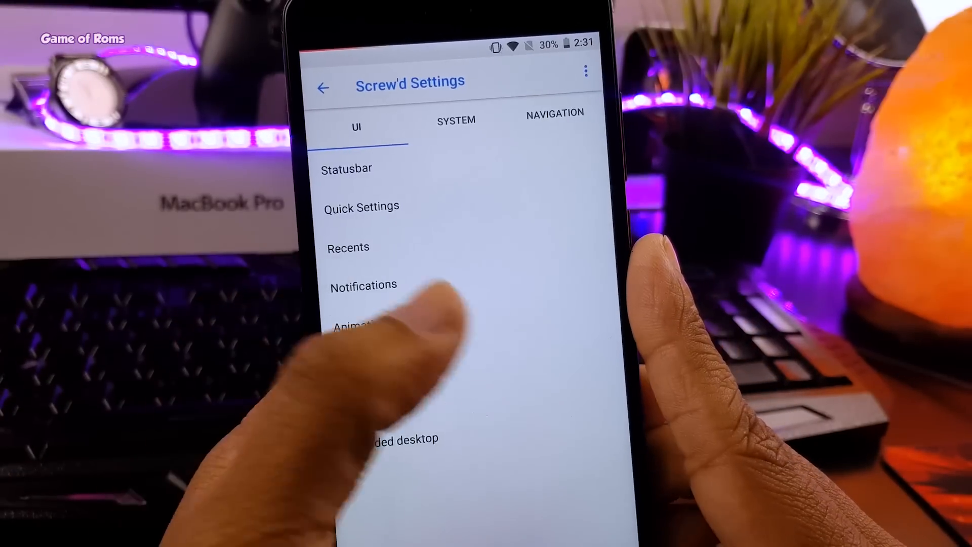
{"action": "left_click", "coordinate": [554, 113]}
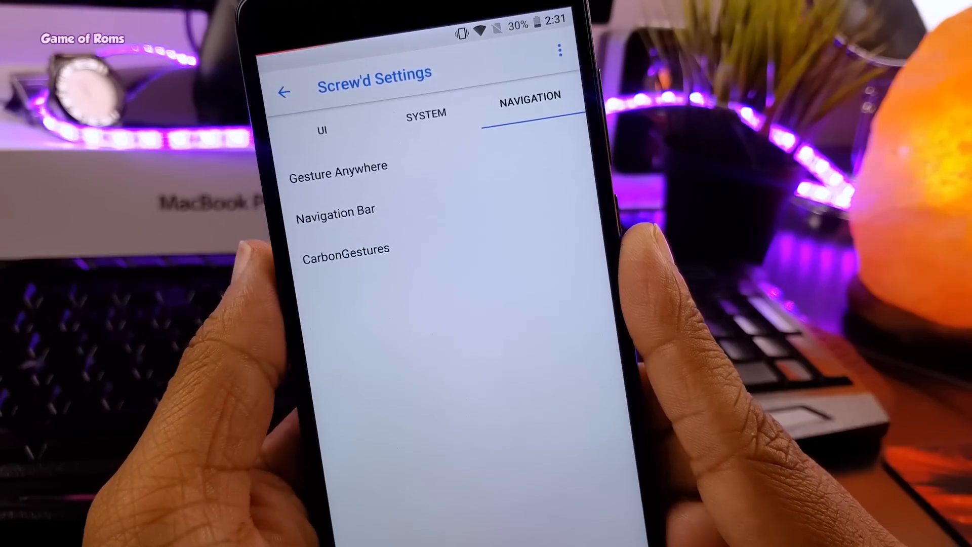
{"action": "left_click", "coordinate": [322, 129]}
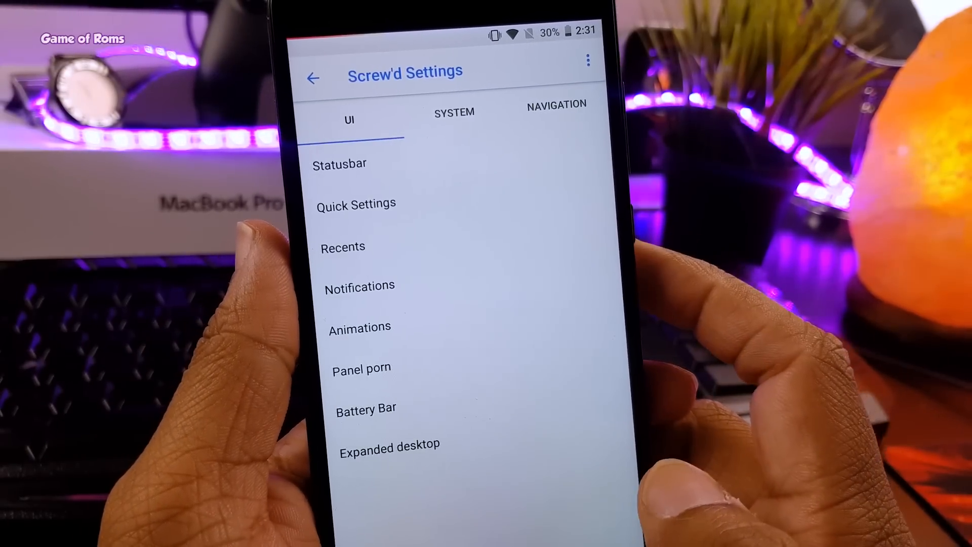
{"action": "left_click", "coordinate": [340, 164]}
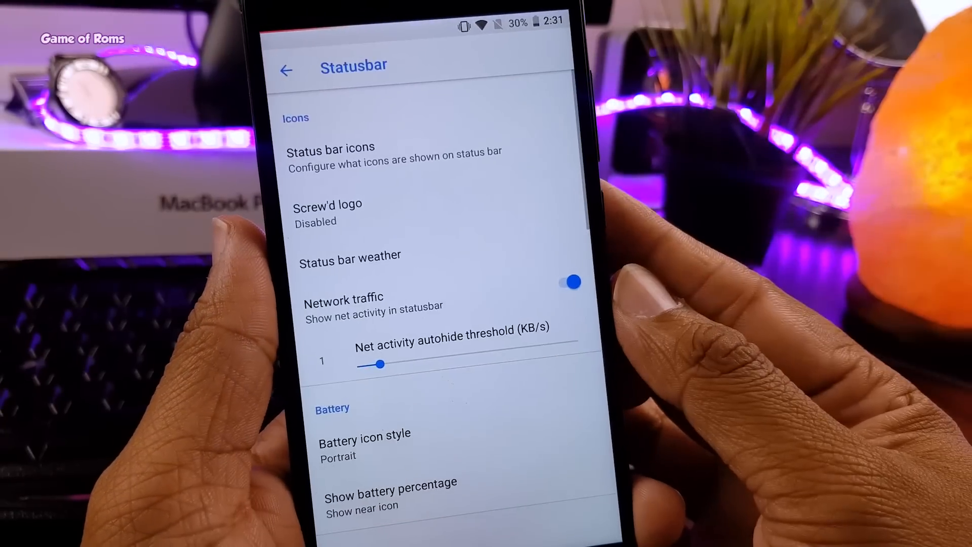
{"action": "left_click", "coordinate": [286, 70]}
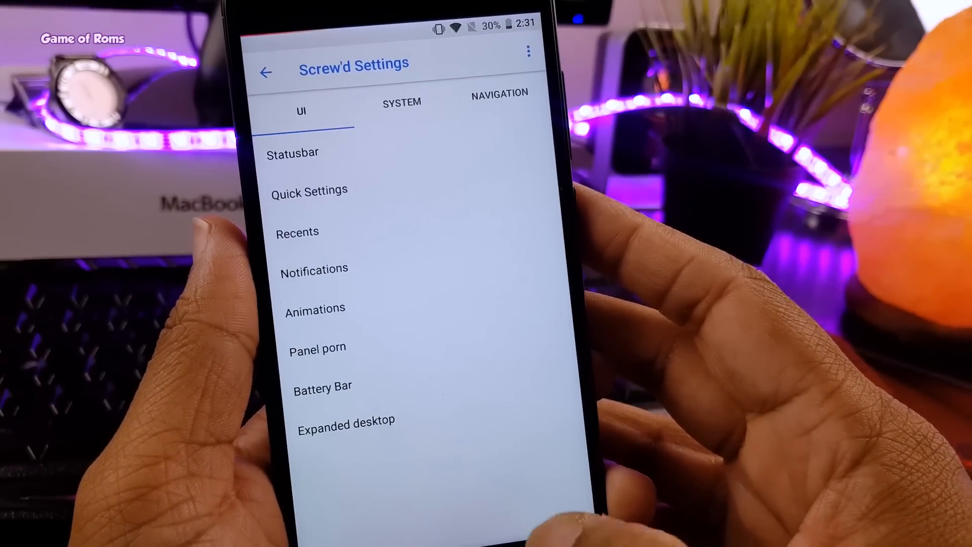
{"action": "left_click", "coordinate": [317, 348]}
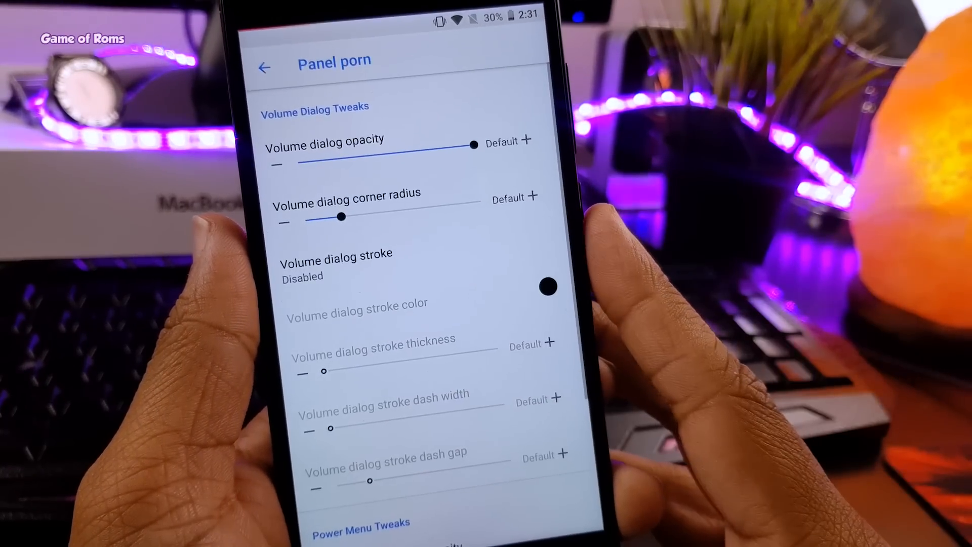
{"action": "left_click", "coordinate": [265, 67]}
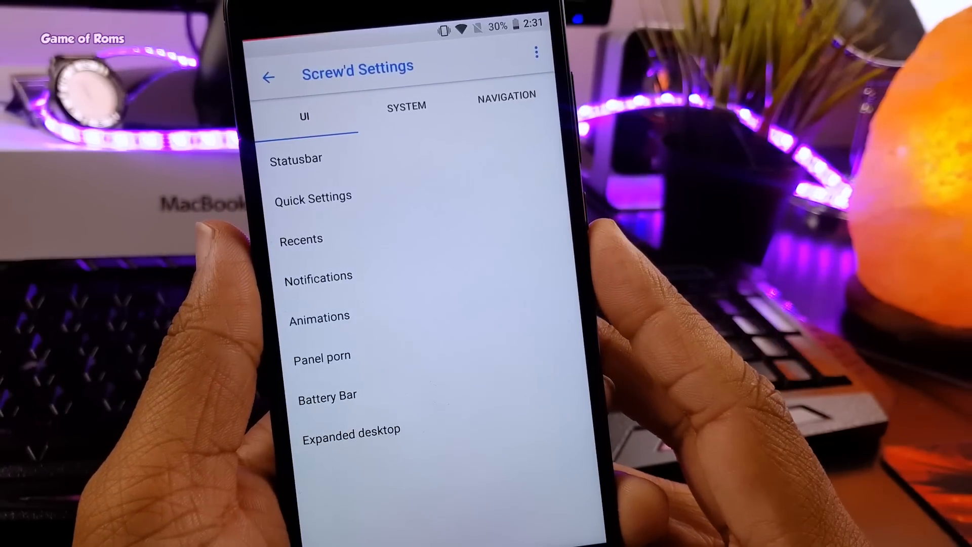
Step: Reach Navigation's CarbonGestures page with right swipe Back and left swipe Recents
{"action": "left_click", "coordinate": [406, 106]}
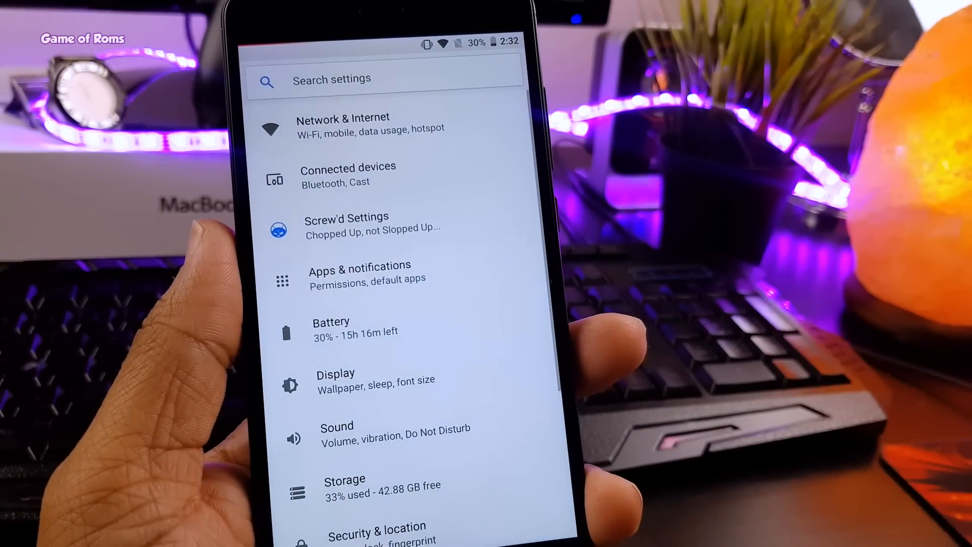
{"action": "left_click", "coordinate": [346, 222]}
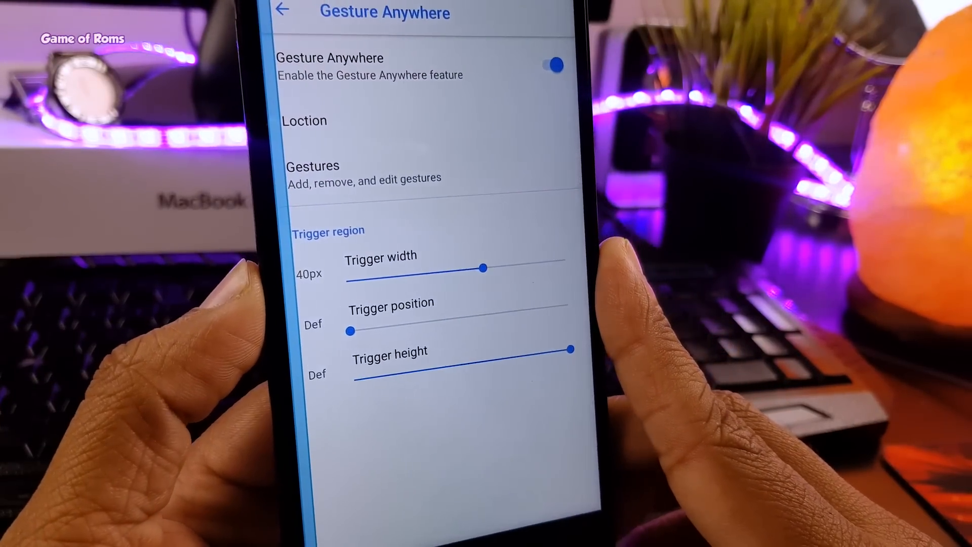
{"action": "left_click", "coordinate": [364, 172]}
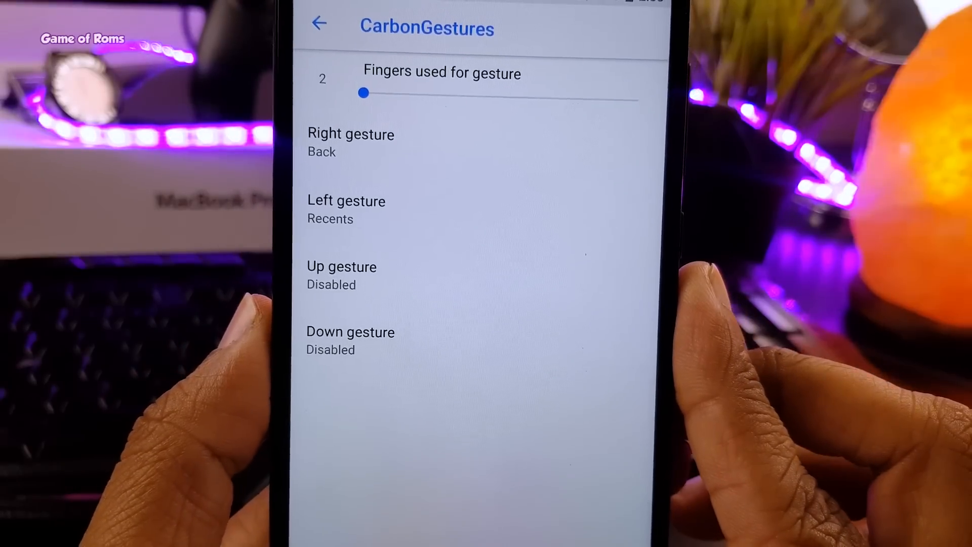